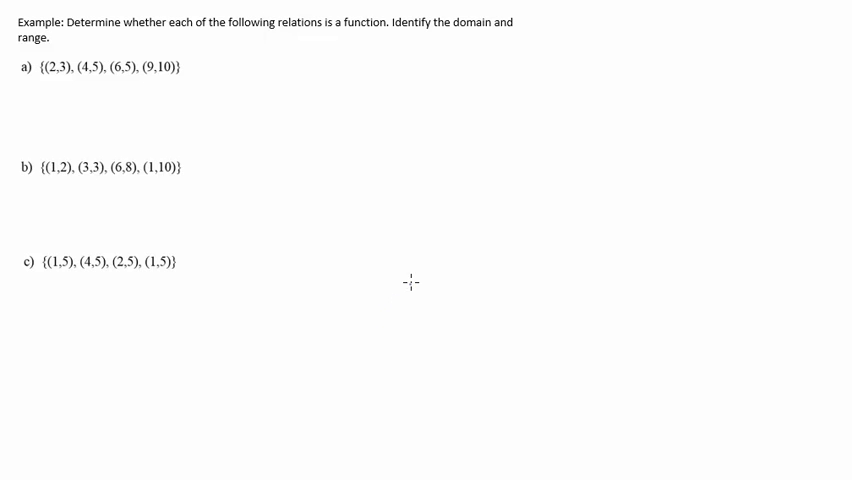
{"action": "mouse_move", "coordinate": [402, 317]}
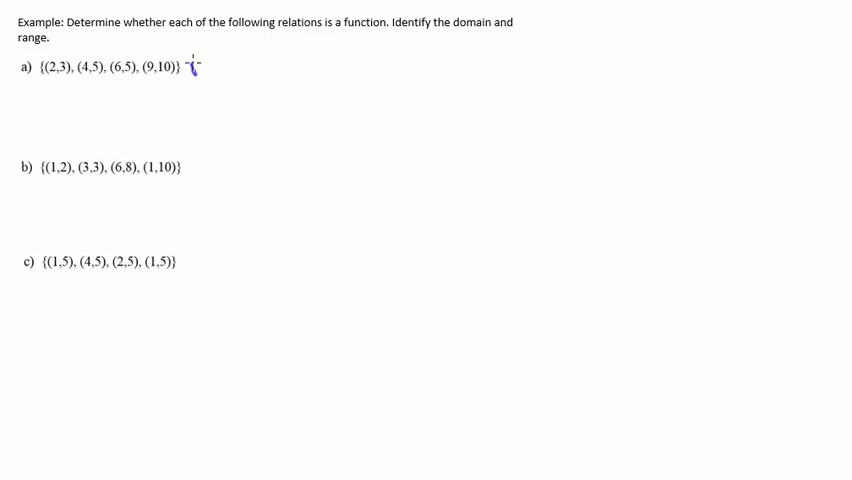
{"action": "type", "text": "Function"}
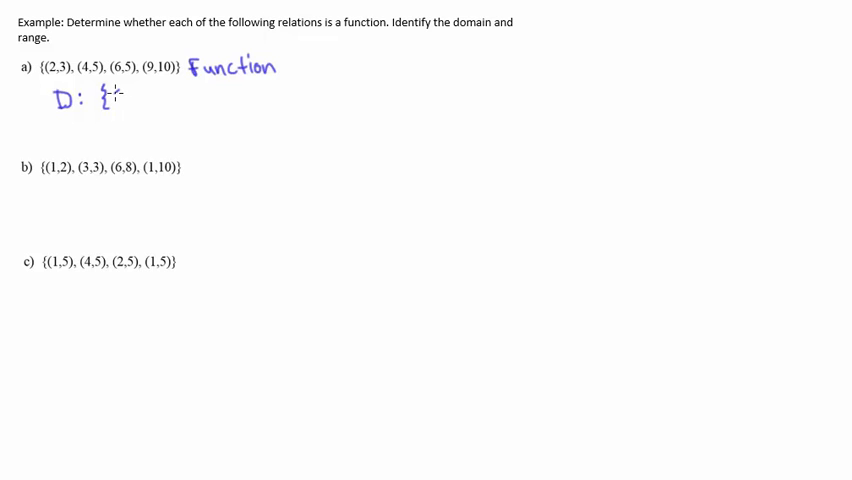
{"action": "type", "text": "2,"}
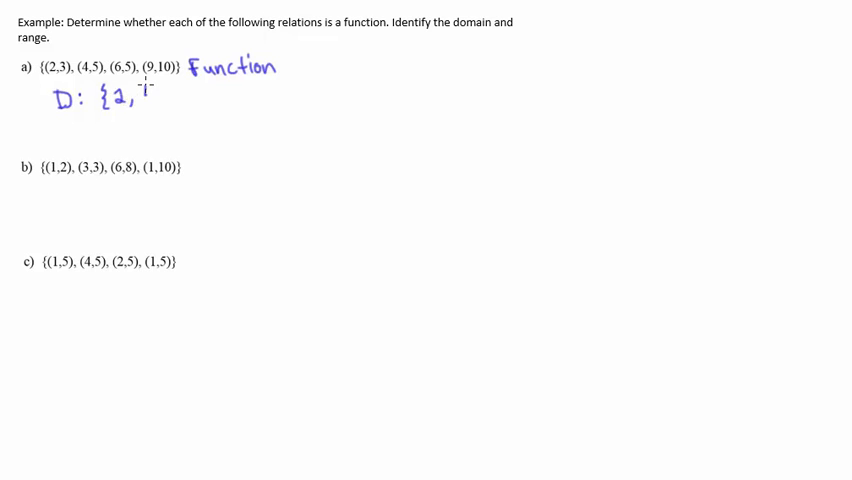
{"action": "type", "text": "4, 6"}
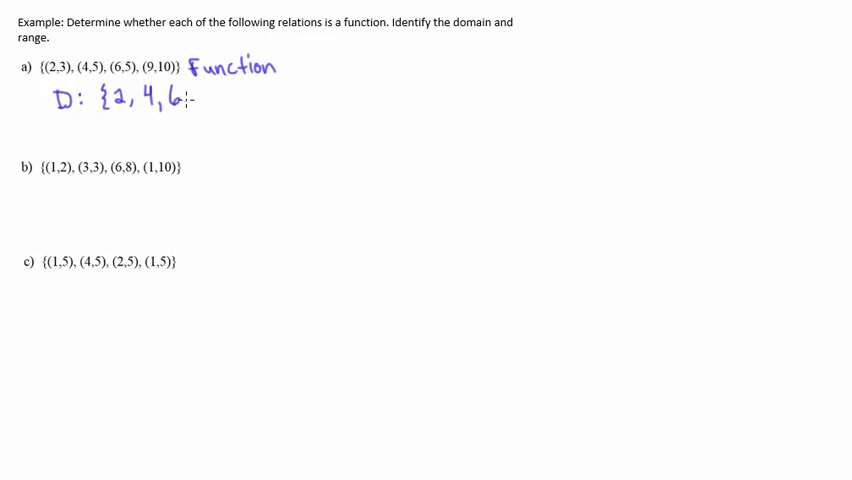
{"action": "type", "text": "9}"}
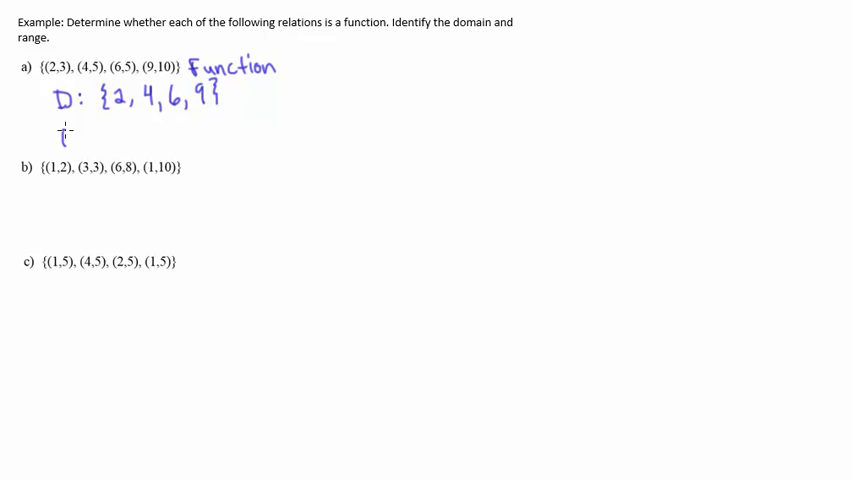
{"action": "type", "text": "R: {"}
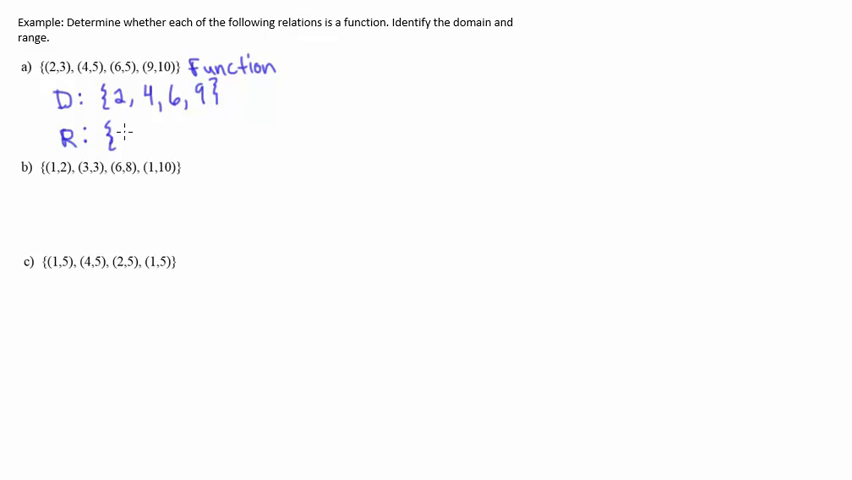
{"action": "type", "text": "3,5"}
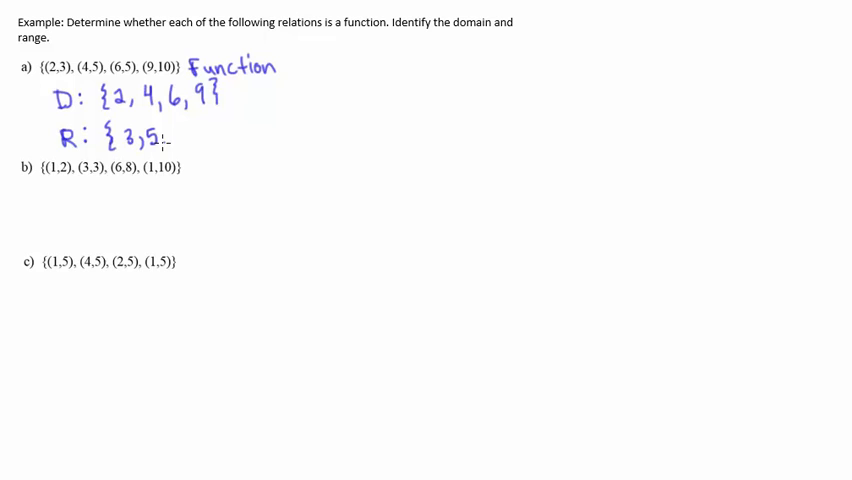
{"action": "type", "text": "1"}
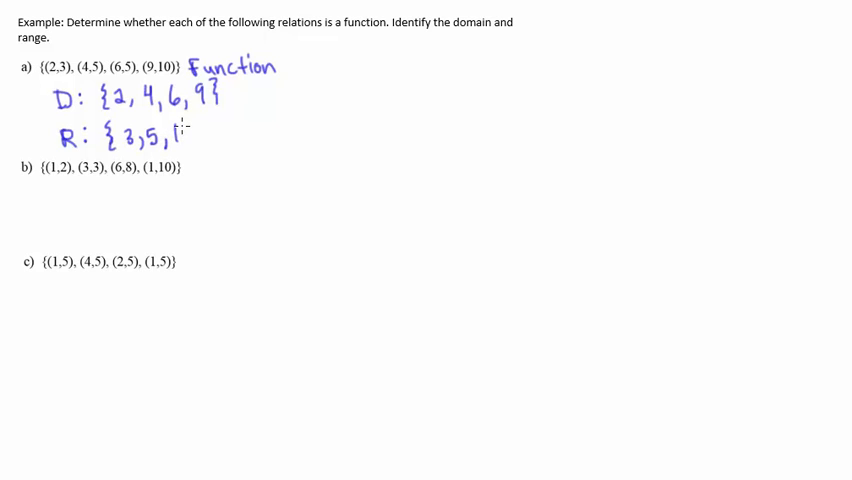
{"action": "type", "text": "10}"}
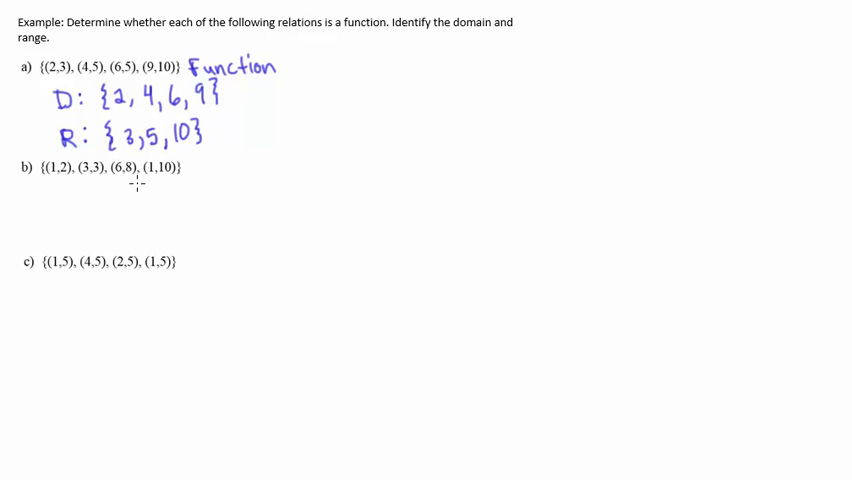
{"action": "type", "text": "Not a function"}
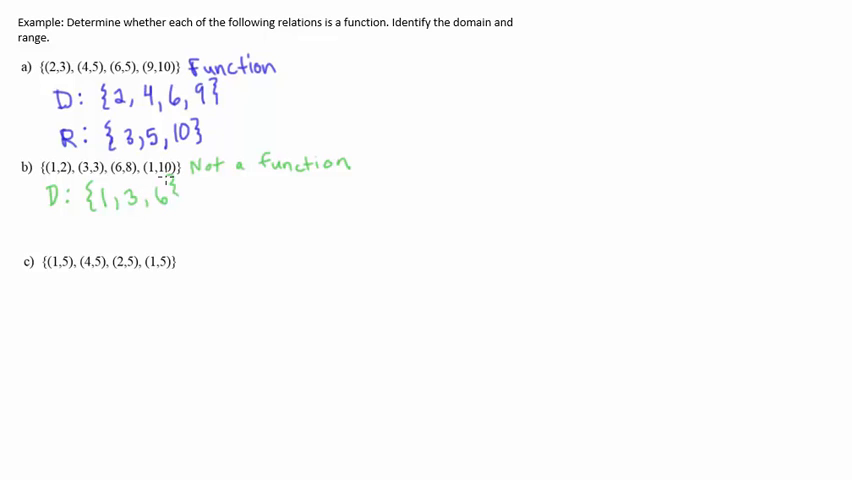
{"action": "type", "text": "R: {2,"}
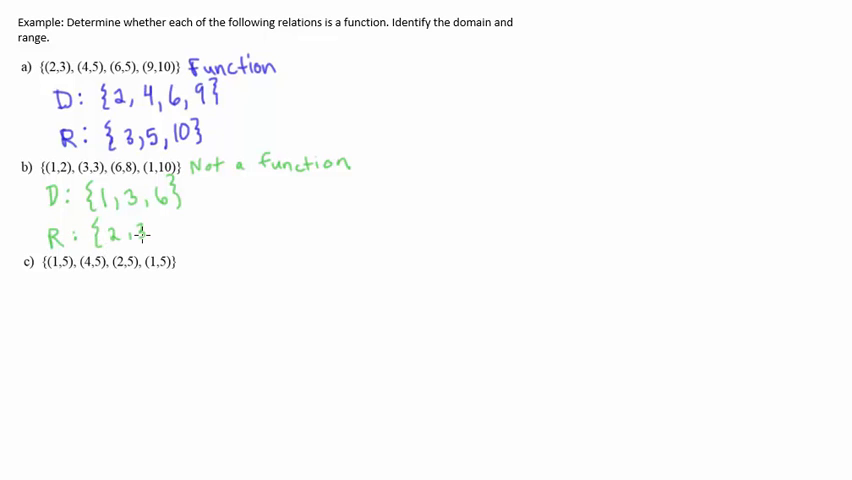
{"action": "type", "text": "3,8,"}
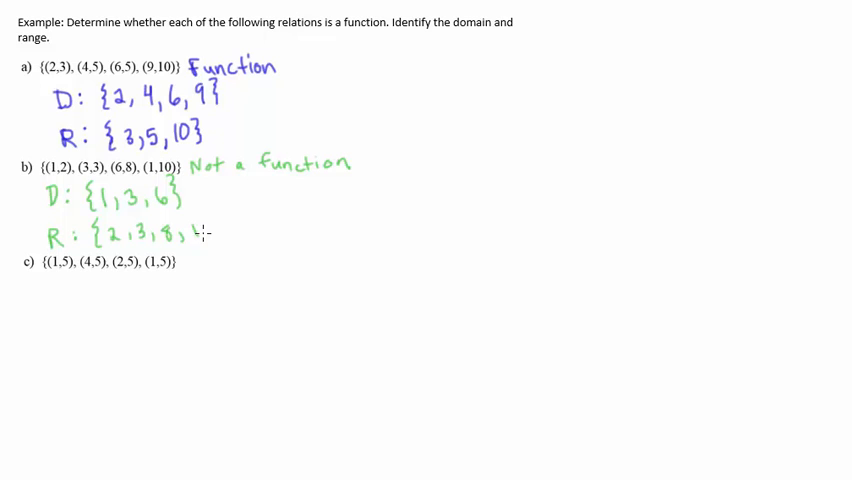
{"action": "type", "text": "10}"}
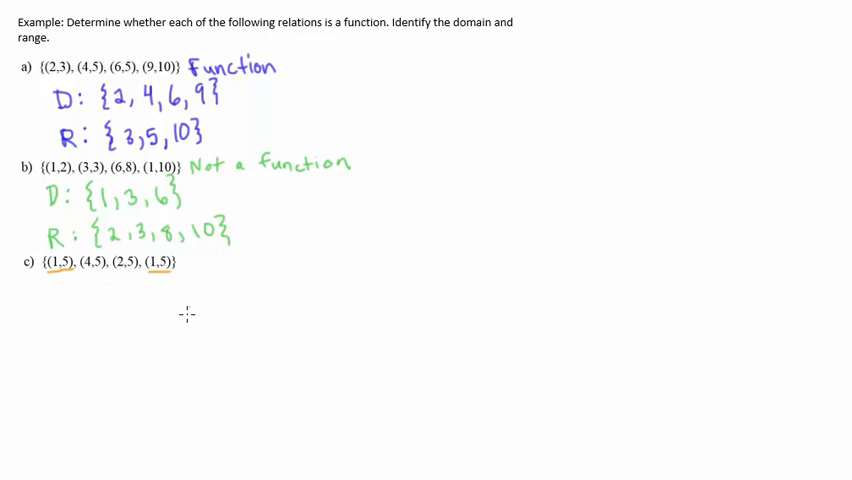
{"action": "mouse_move", "coordinate": [158, 302]}
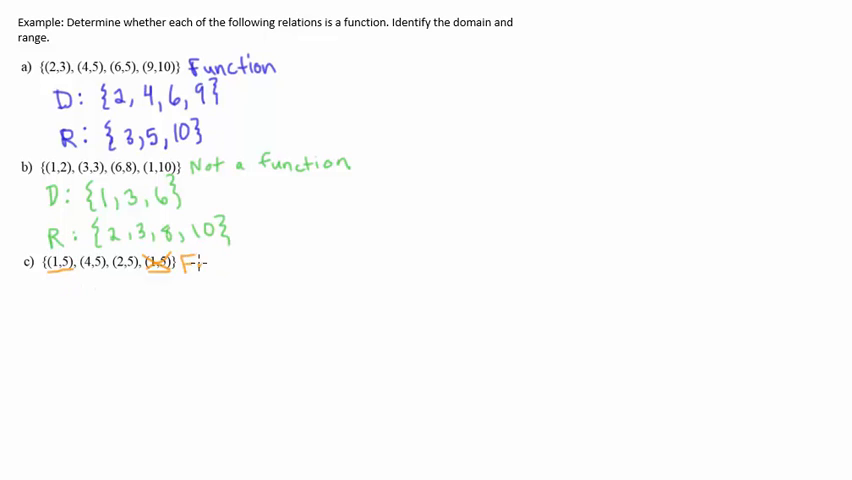
{"action": "type", "text": "Function"}
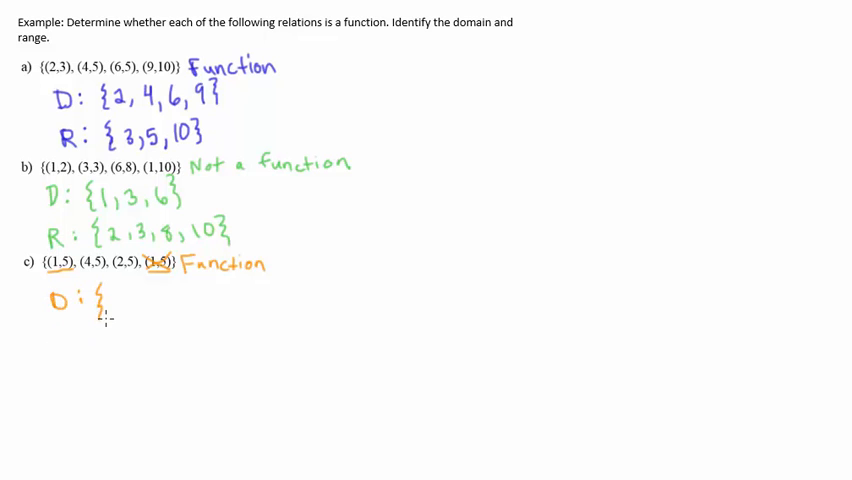
{"action": "type", "text": "1,"}
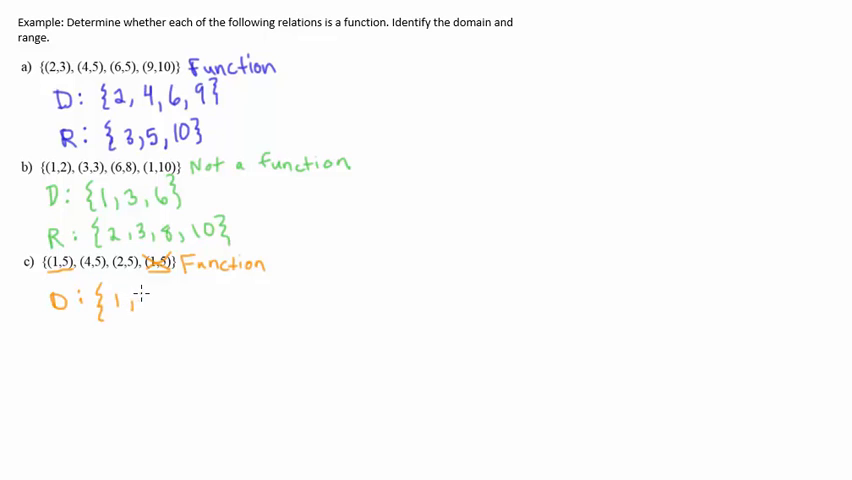
{"action": "type", "text": "2,4}"}
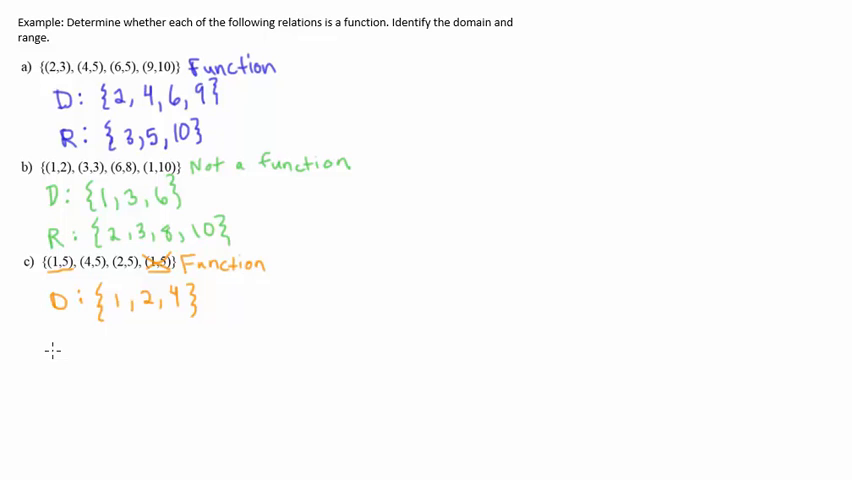
{"action": "type", "text": "R :"}
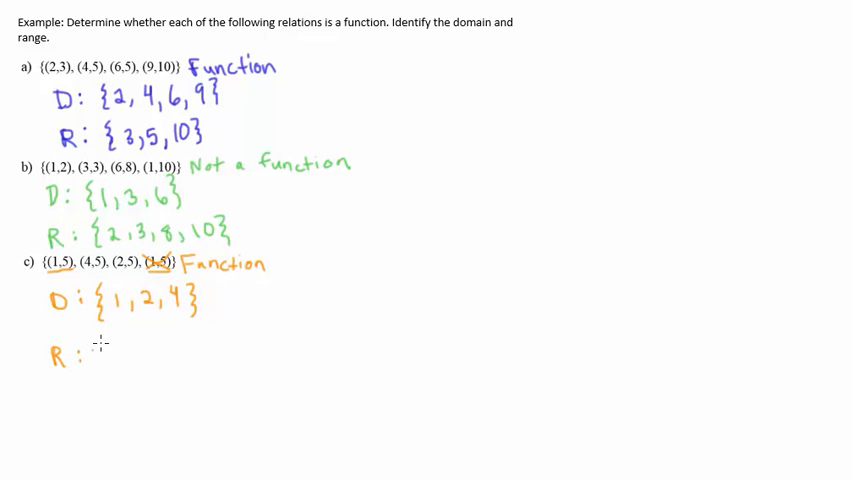